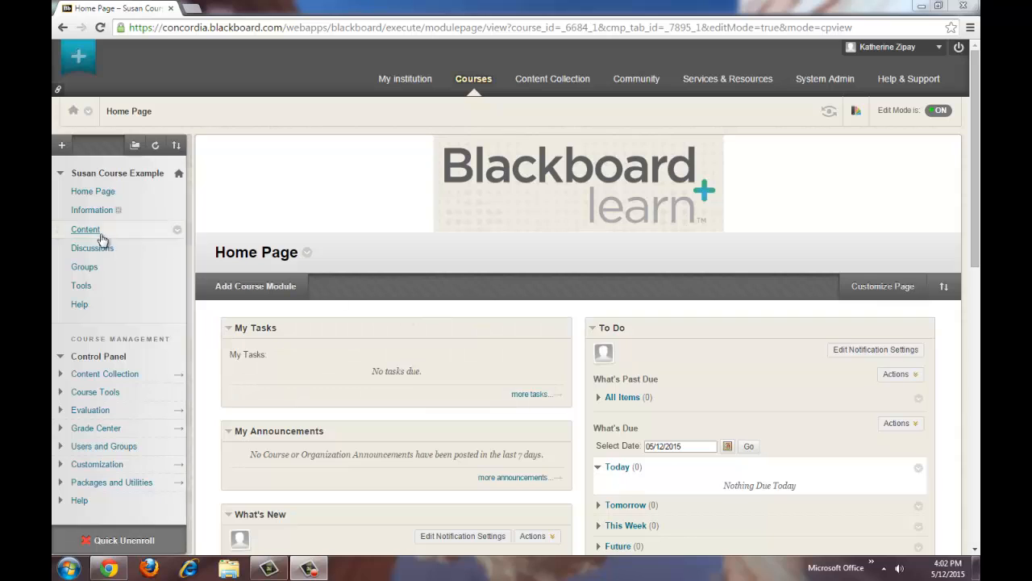
# - Go to the course Content area and list the Assessments that can be added
pyautogui.click(86, 229)
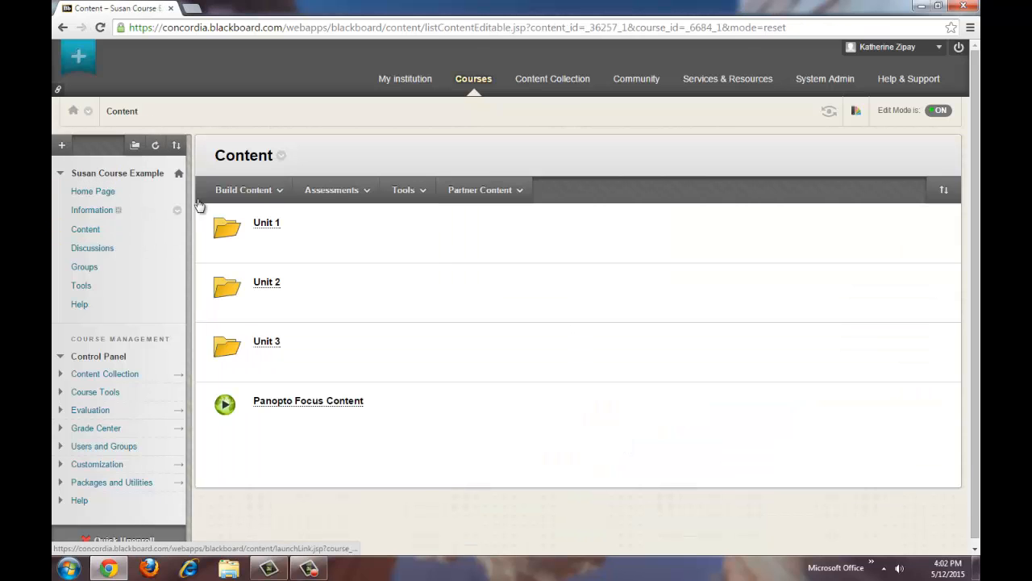
pyautogui.click(332, 191)
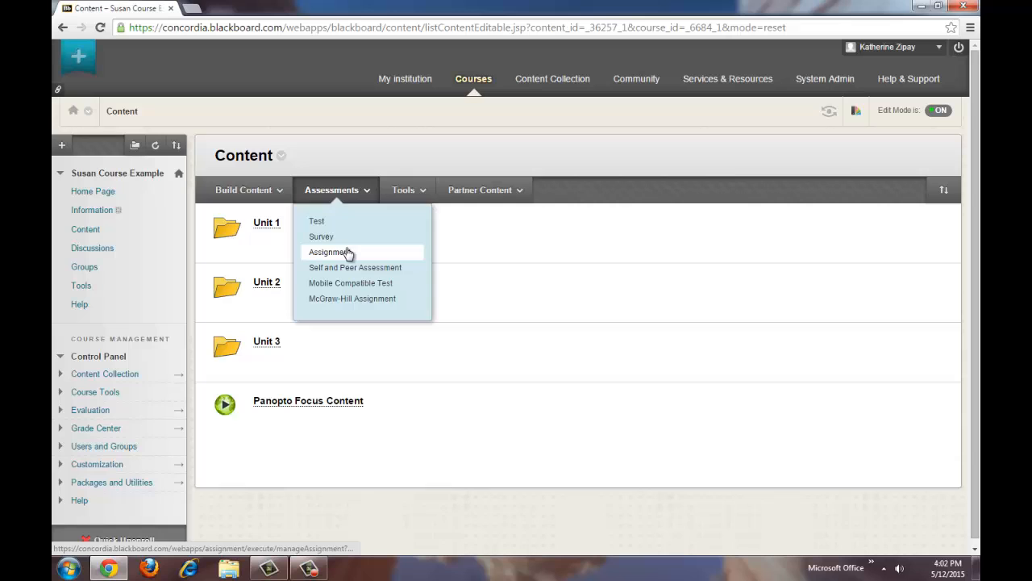
# - Create a new Assignment named 'Assignment 1.2' with 'Instructions' as its instructions text
pyautogui.click(329, 251)
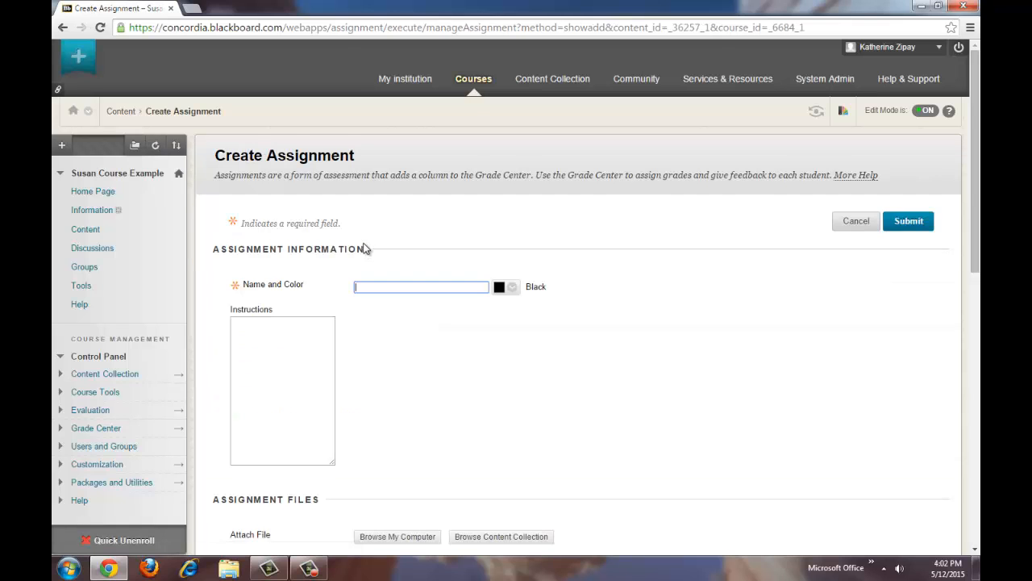
pyautogui.write('Assignment 1.1')
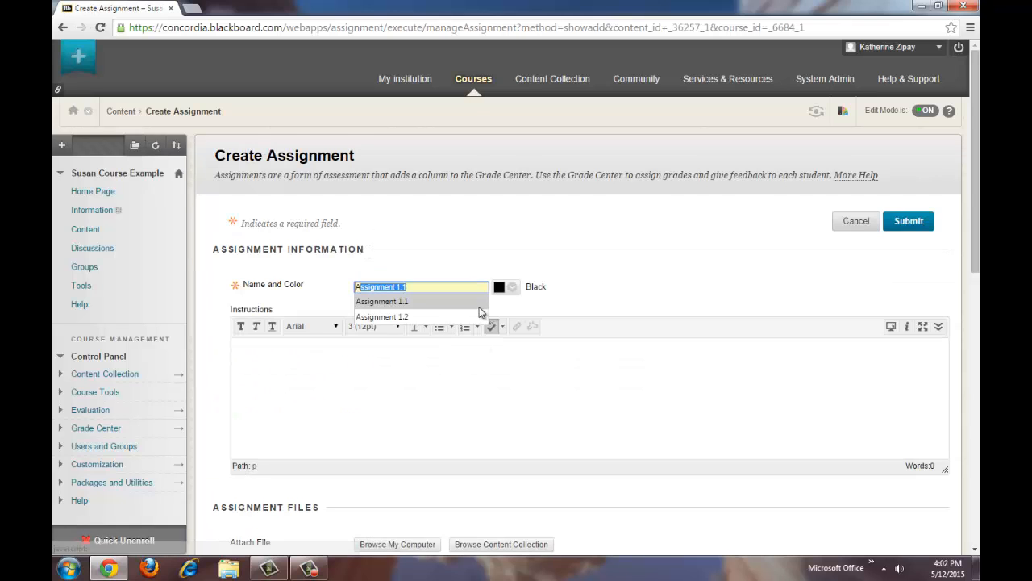
pyautogui.click(381, 316)
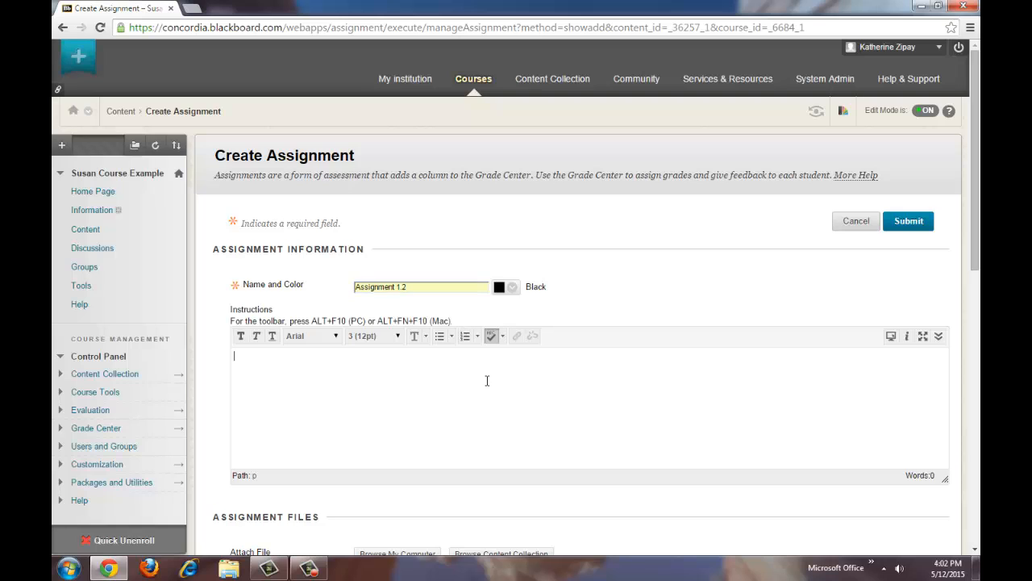
pyautogui.write('Instructions.')
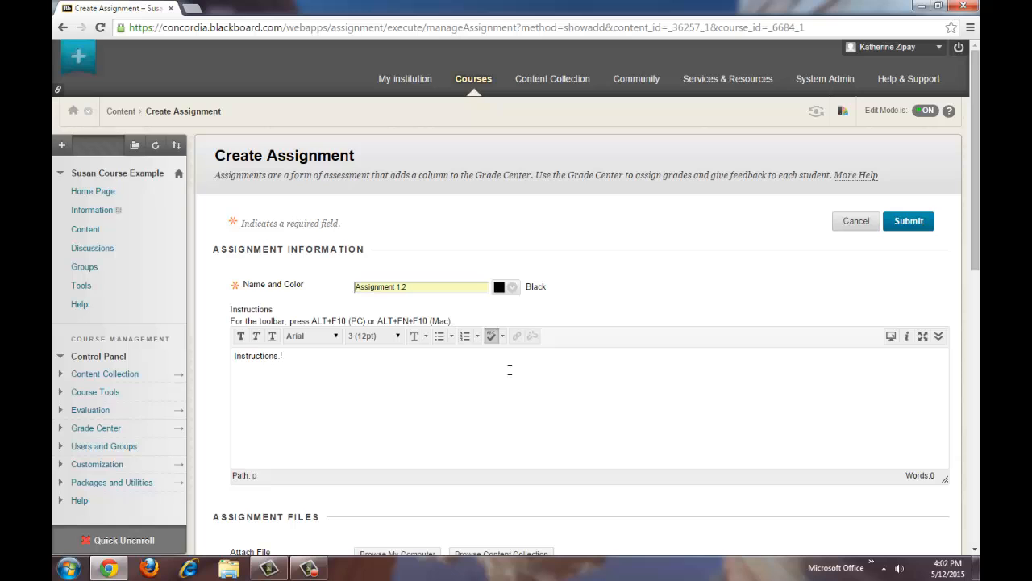
pyautogui.scroll(-3)
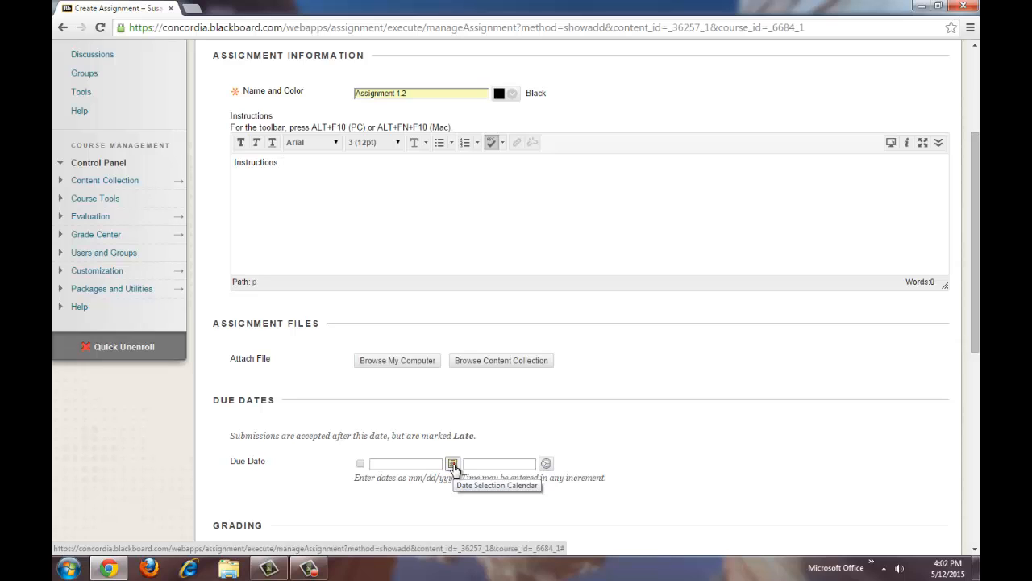
# - Set the due date to 05/15/2015 11:59 PM and Points Possible to 100
pyautogui.click(452, 463)
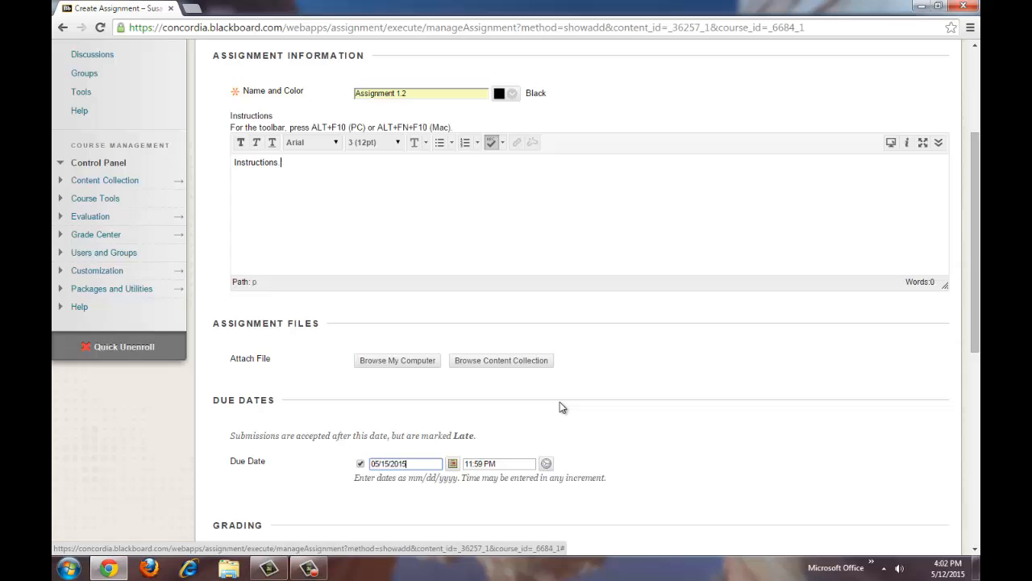
pyautogui.scroll(-3)
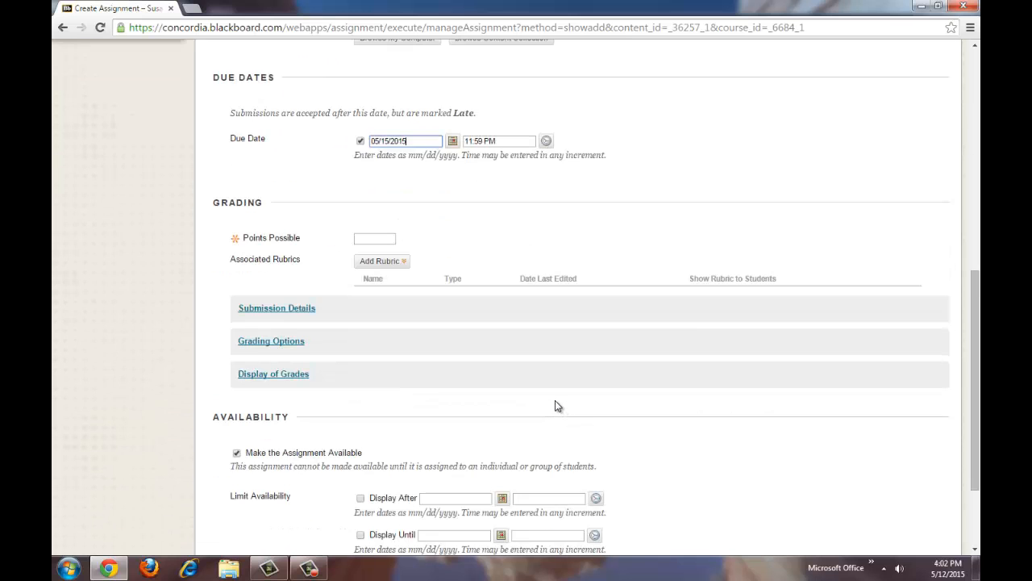
pyautogui.click(374, 238)
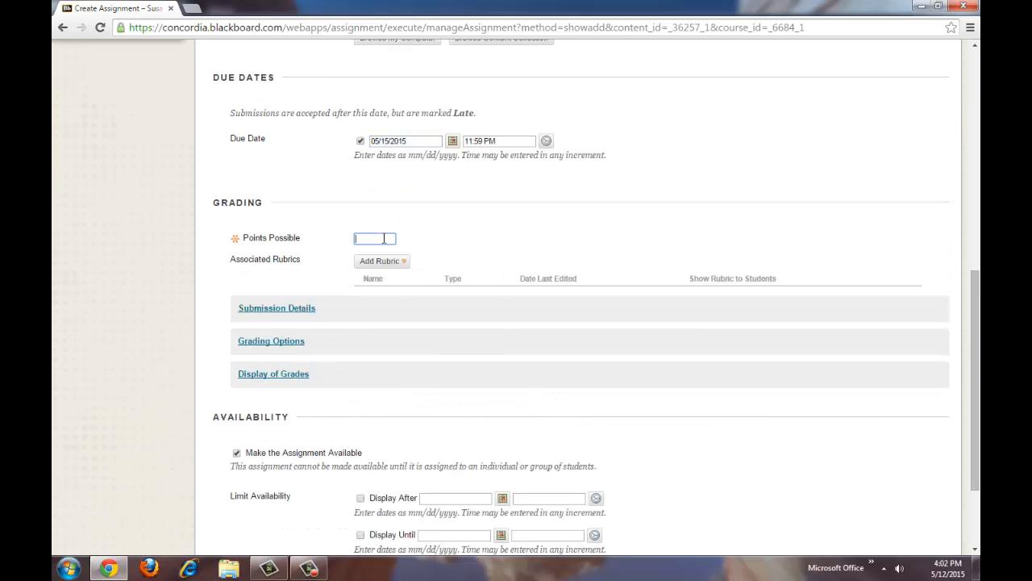
pyautogui.write('100')
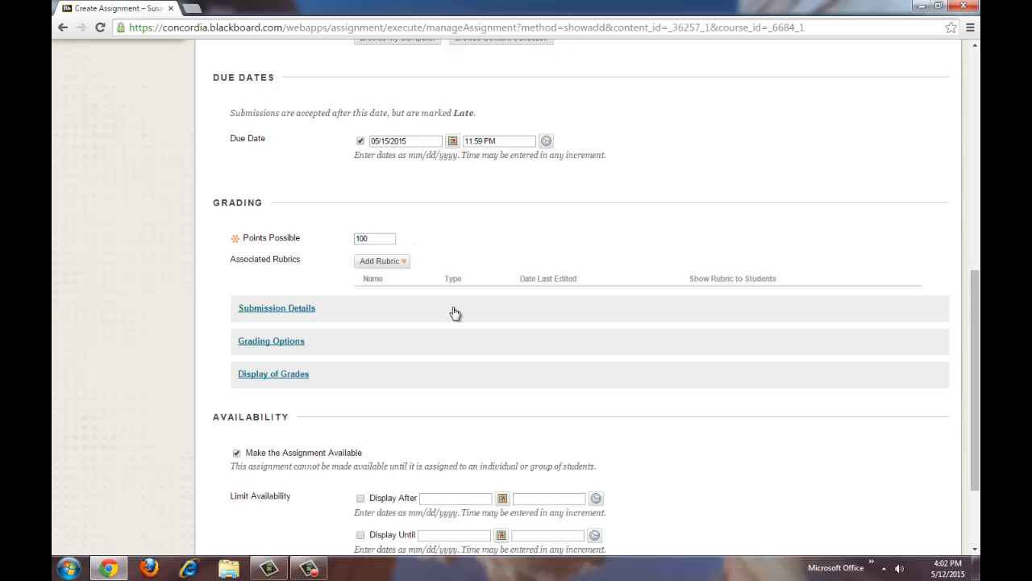
# - Expand Submission Details showing Individual Submission and Single Attempt
pyautogui.click(277, 306)
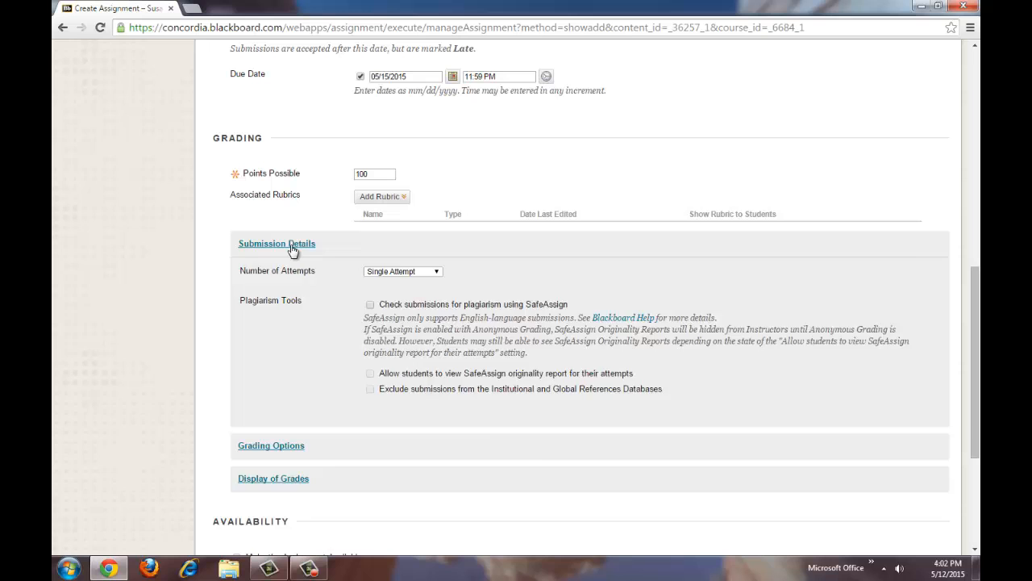
pyautogui.click(277, 241)
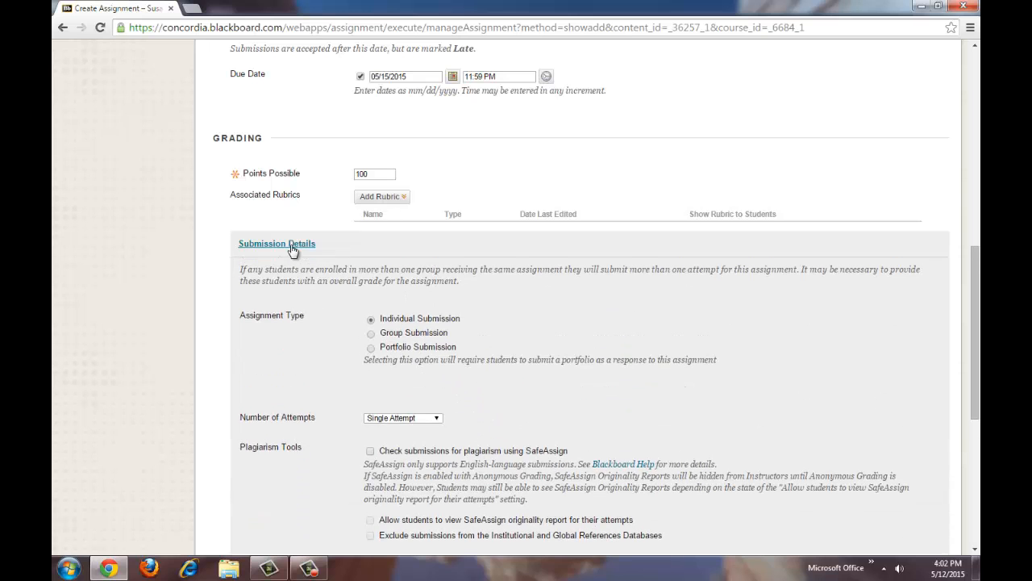
pyautogui.moveTo(395, 411)
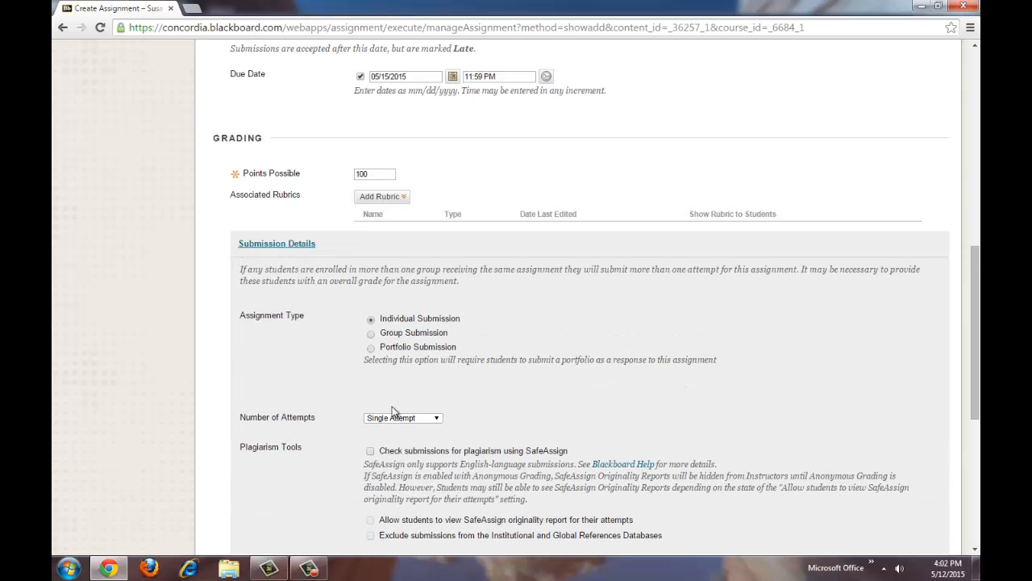
pyautogui.scroll(-3)
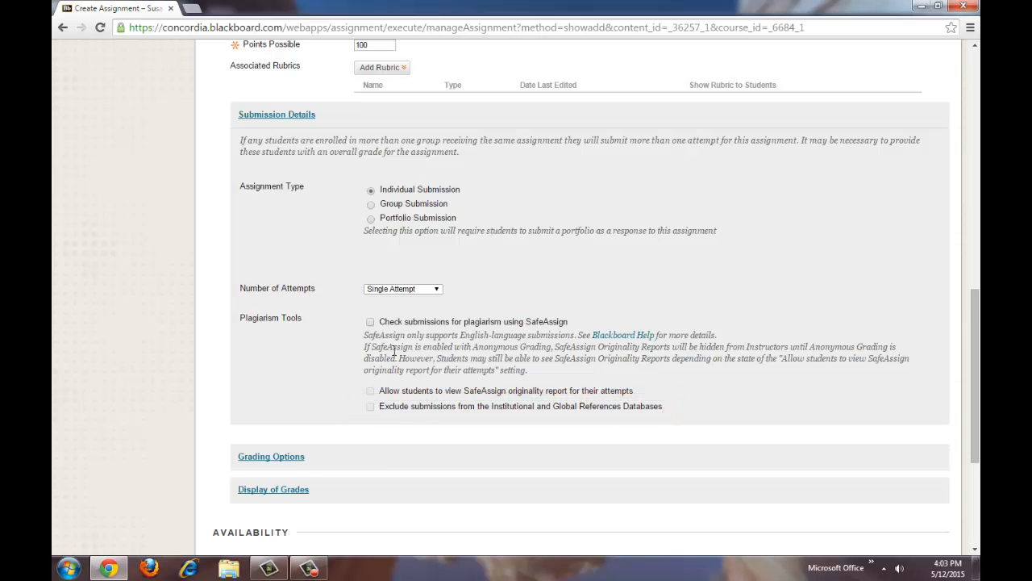
pyautogui.scroll(-3)
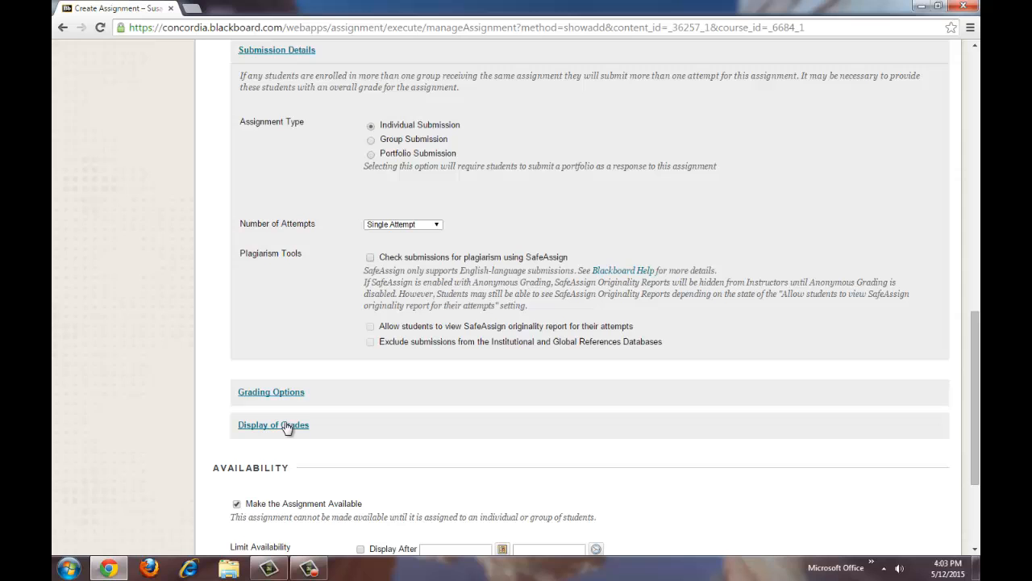
# - Under Display of Grades, set the primary display to Percentage, secondary None
pyautogui.click(275, 426)
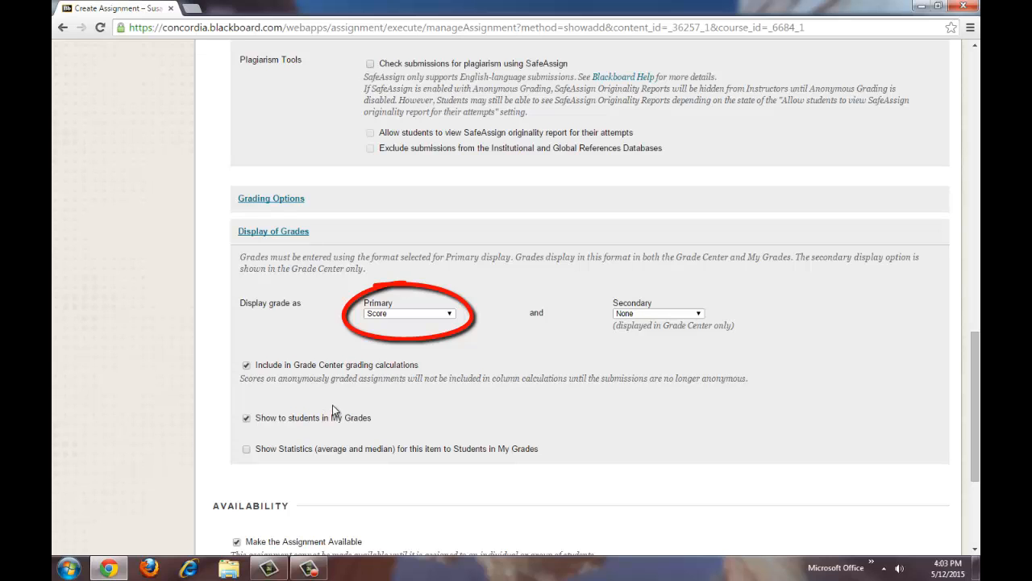
pyautogui.click(408, 313)
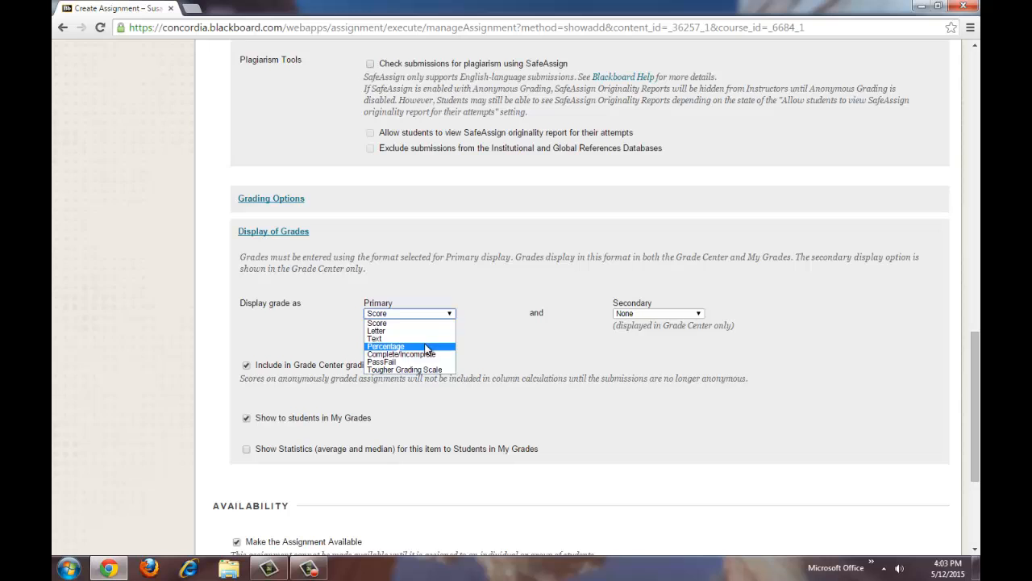
pyautogui.click(387, 345)
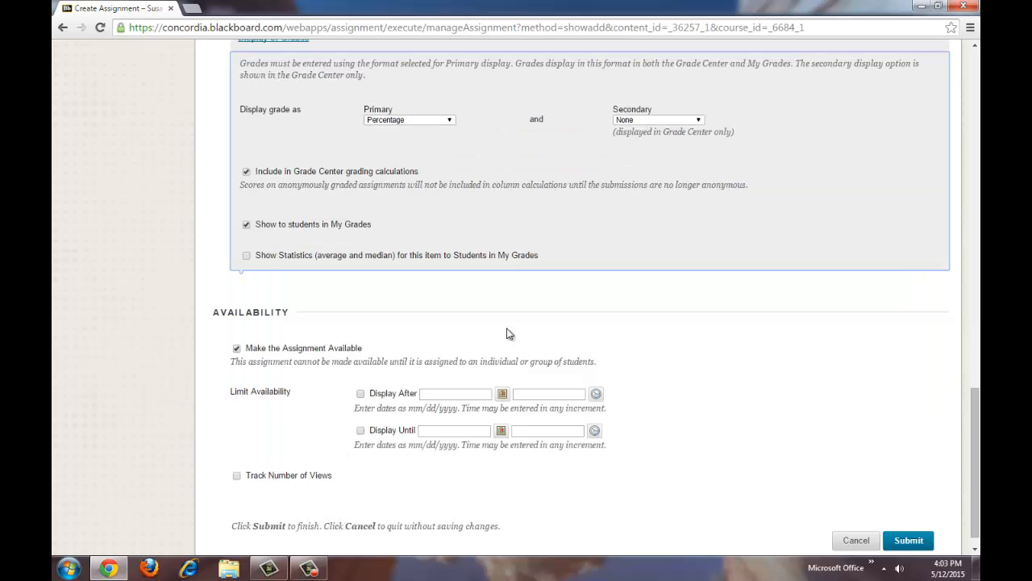
# - Submit the form so Assignment 1.2 appears in the Content area
pyautogui.scroll(-3)
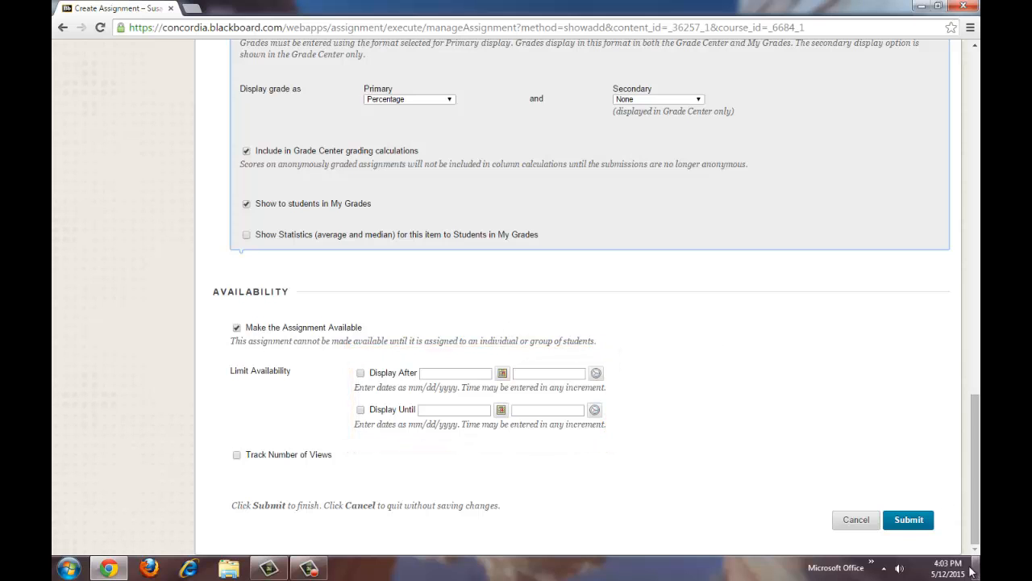
pyautogui.click(908, 519)
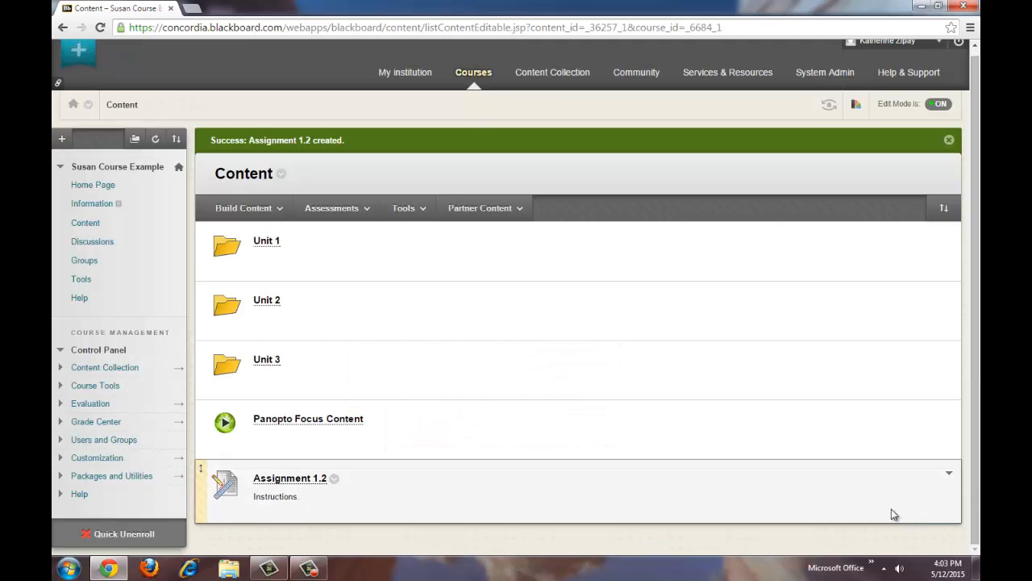